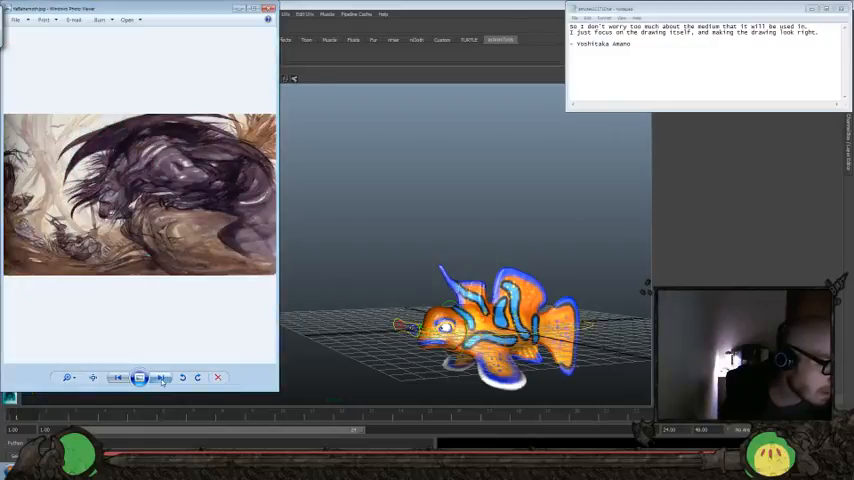
Page forward through four reference artworks to reach the white-haired figure on red
click(160, 376)
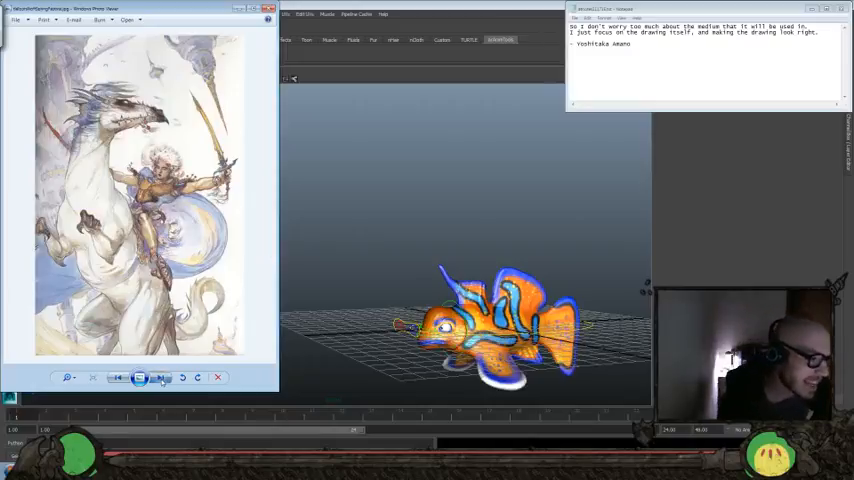
click(160, 376)
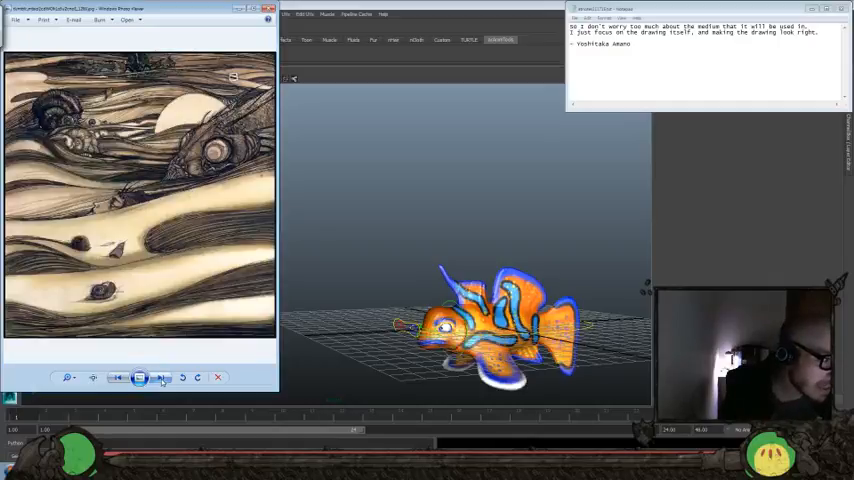
click(160, 376)
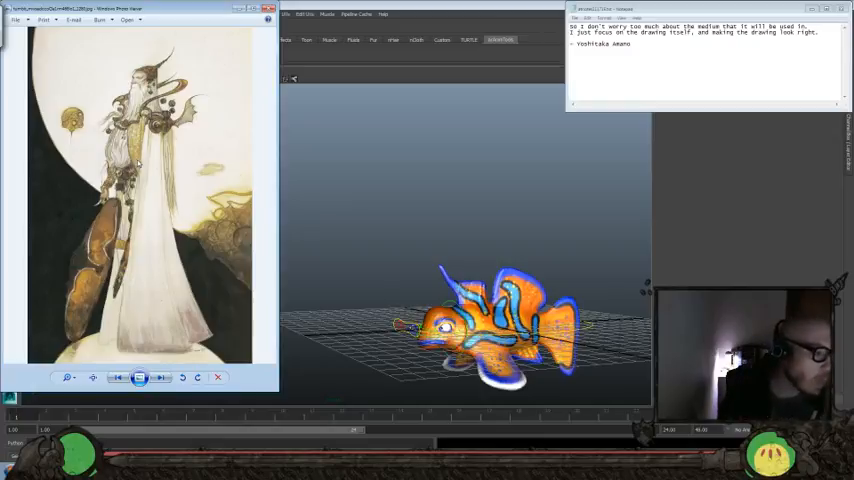
click(160, 376)
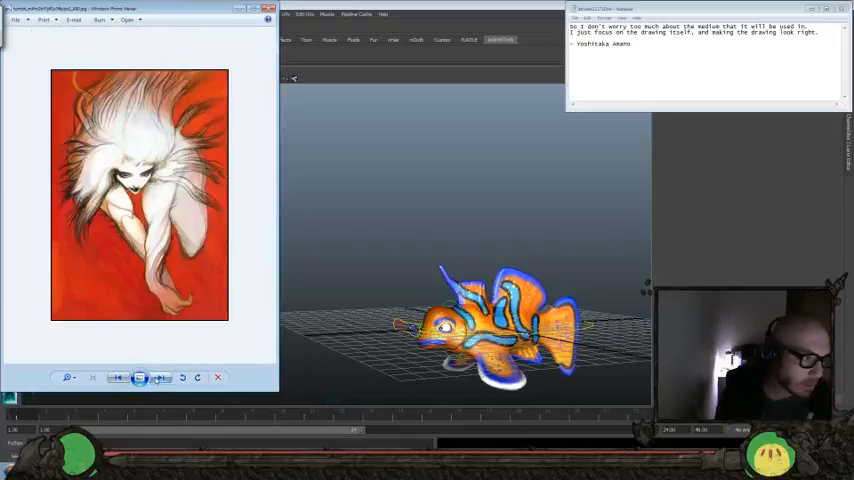
Advance to the icy crystal tower illustration and study it
click(160, 376)
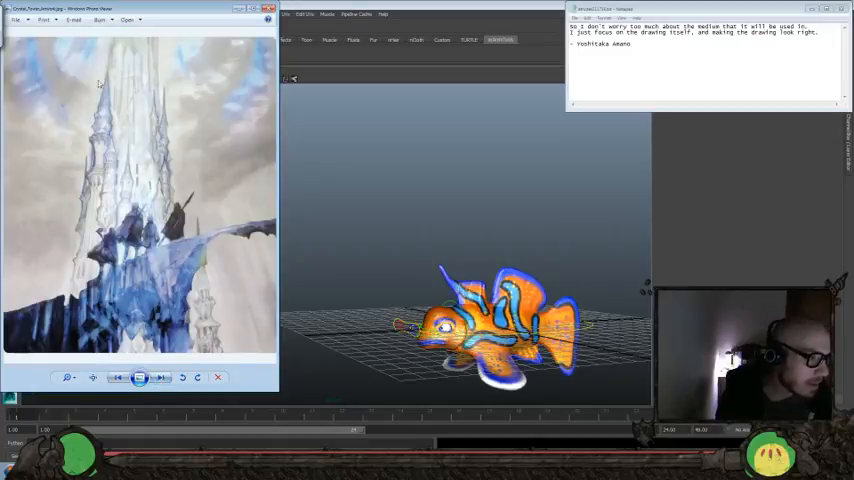
mouse_move(74, 188)
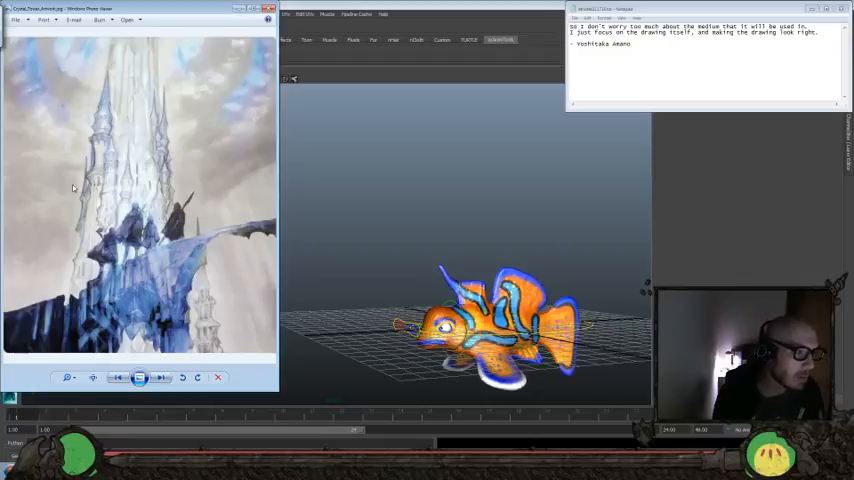
mouse_move(168, 116)
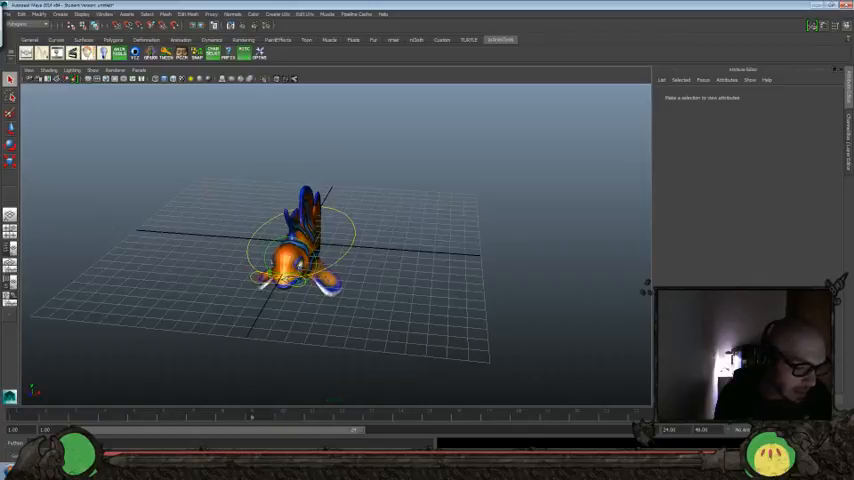
mouse_move(490, 268)
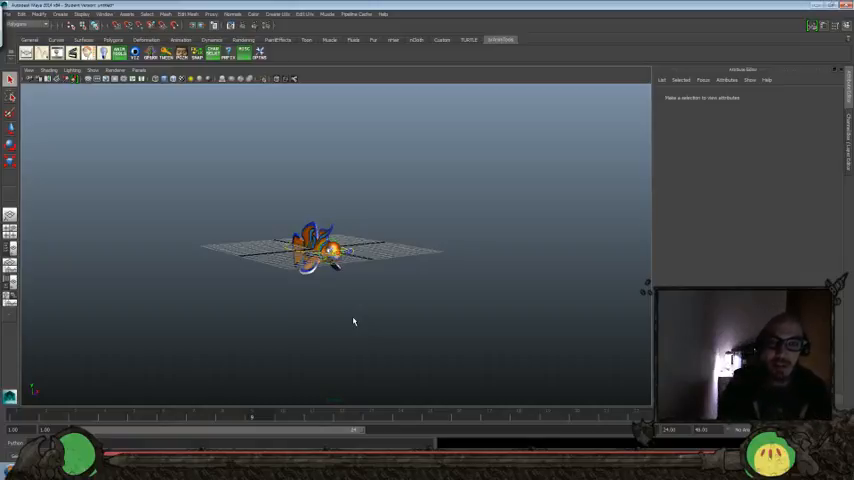
mouse_move(340, 340)
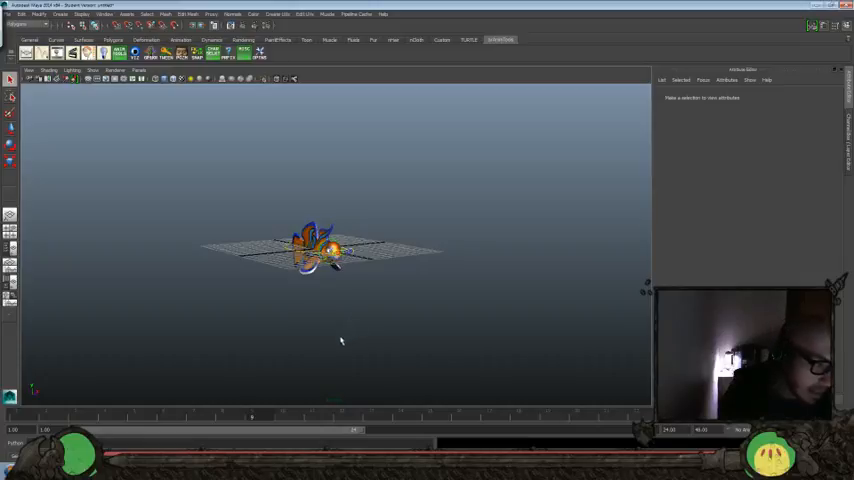
Adjust the view of the block-environment scene before loading the fish rig file
drag(340, 342, 492, 316)
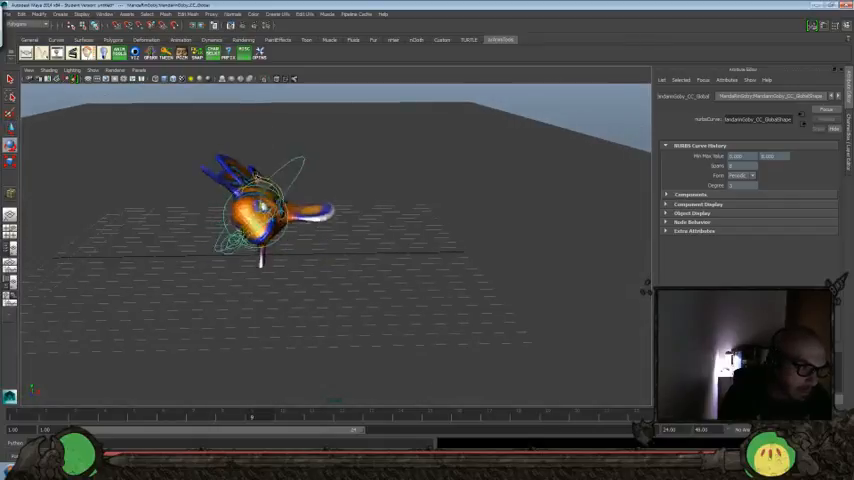
drag(350, 250, 300, 180)
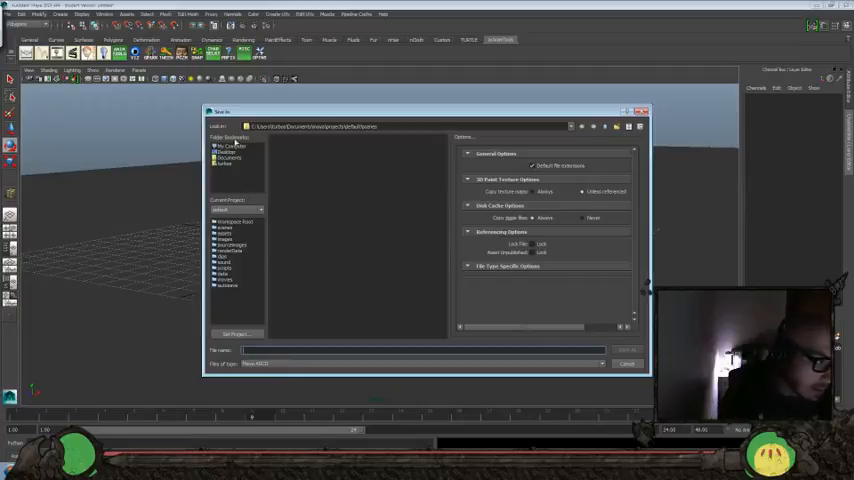
Browse to the Desktop folder and load the fish rig scene in place of the empty scene
click(228, 156)
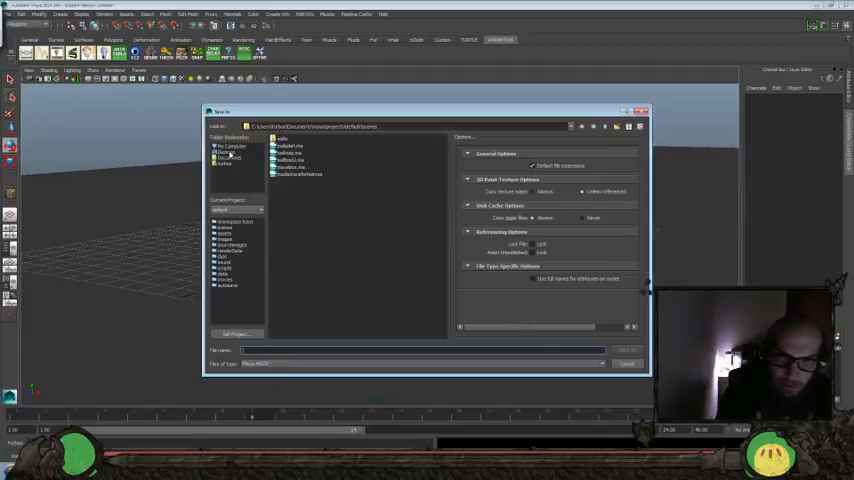
click(230, 148)
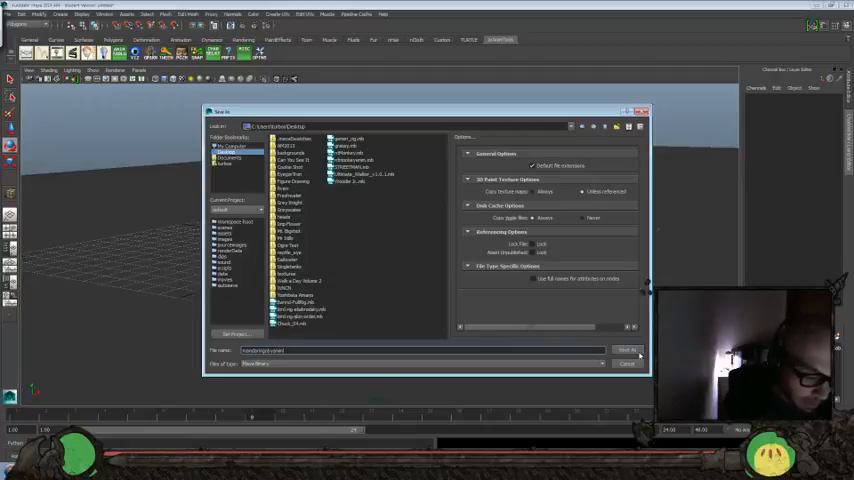
click(626, 350)
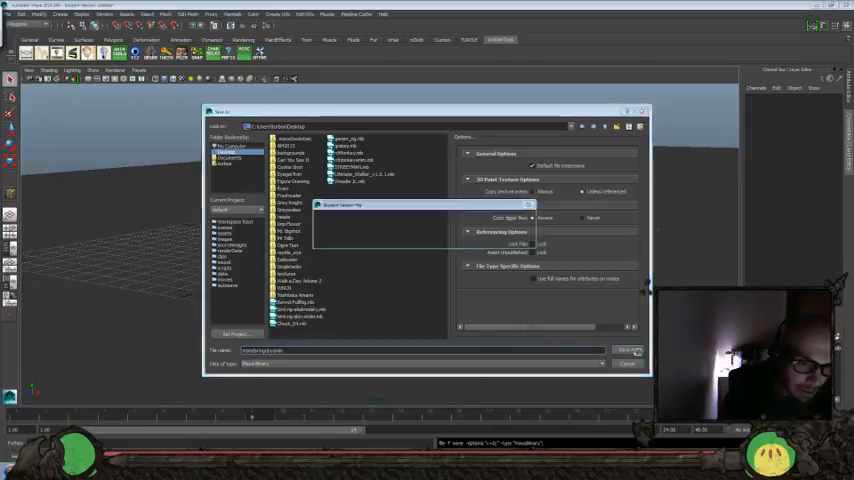
click(628, 350)
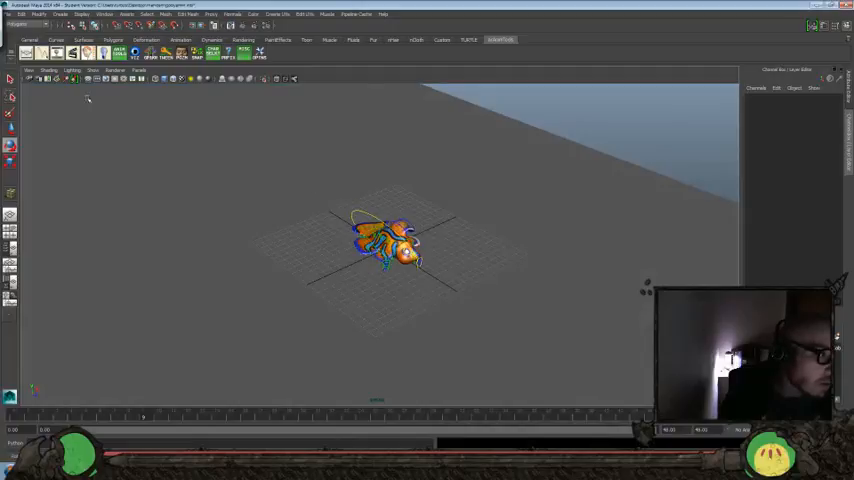
Select the whole goby rig, then its main body control to list its keyed channels
drag(288, 180, 504, 284)
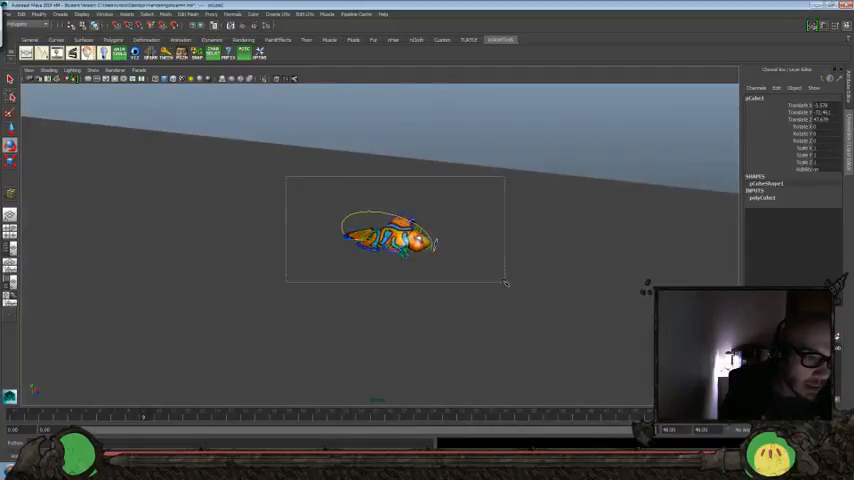
click(96, 70)
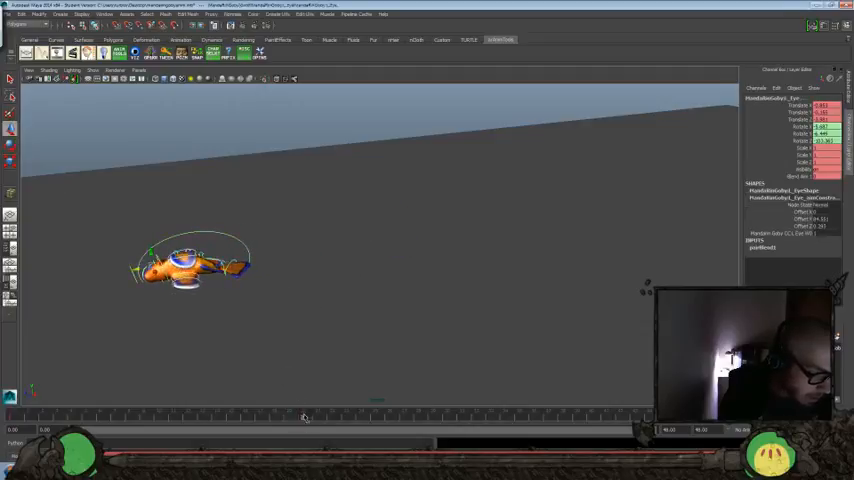
Check the flop at another frame and view the fish from above
click(304, 416)
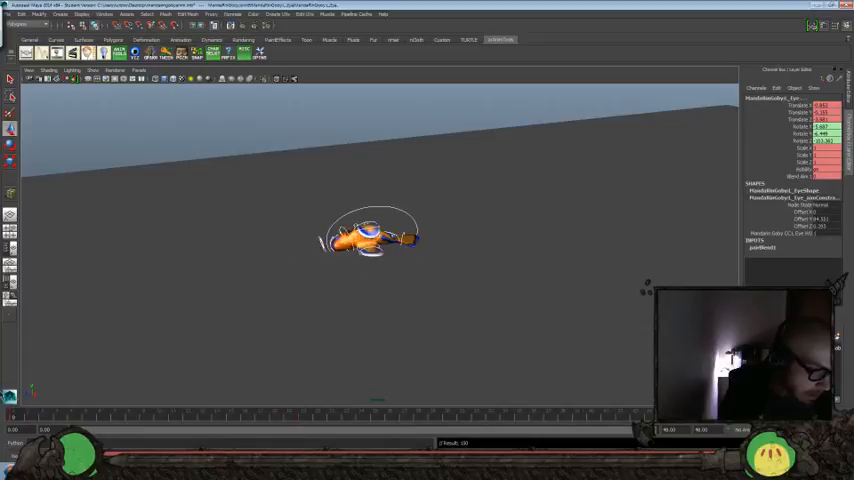
drag(370, 236, 190, 260)
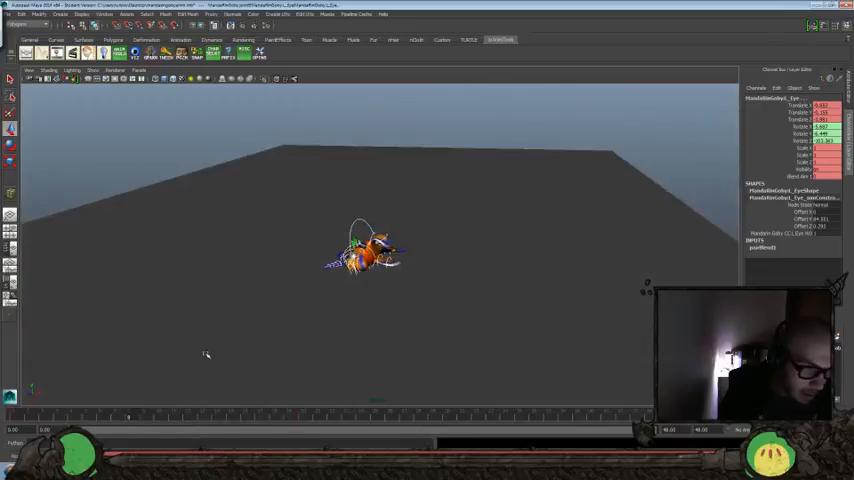
mouse_move(138, 360)
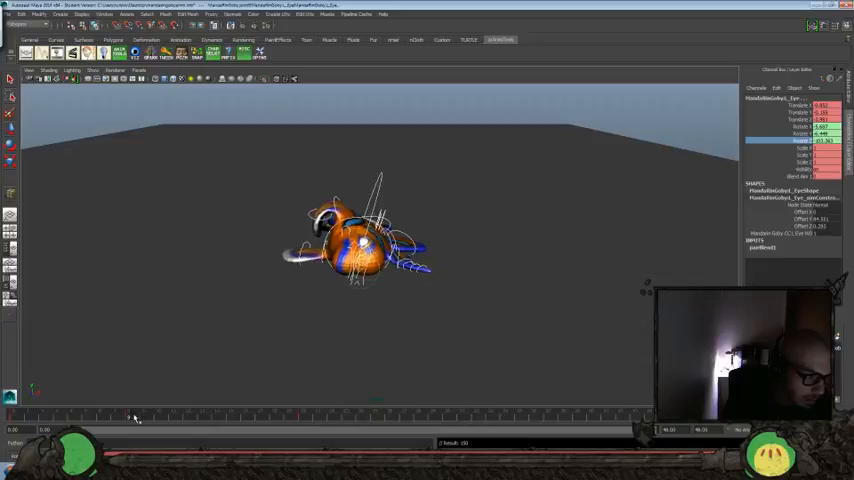
mouse_move(490, 418)
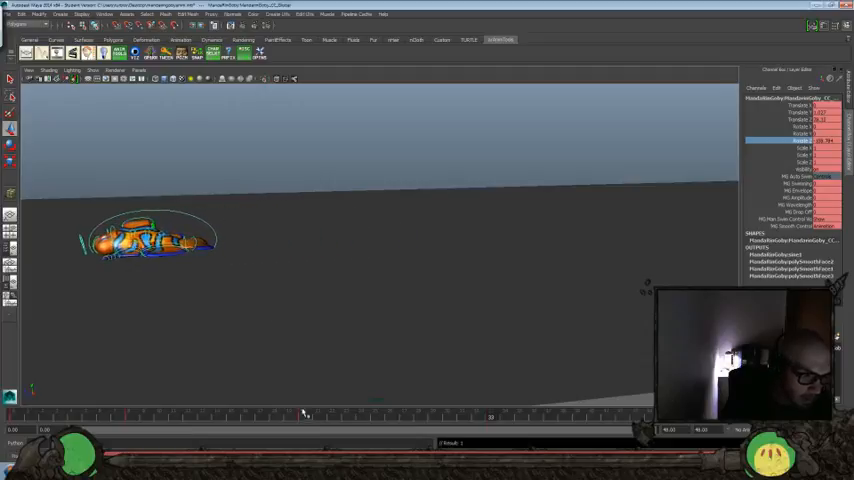
Select a fin control on the fish to key its dragging motion
click(344, 416)
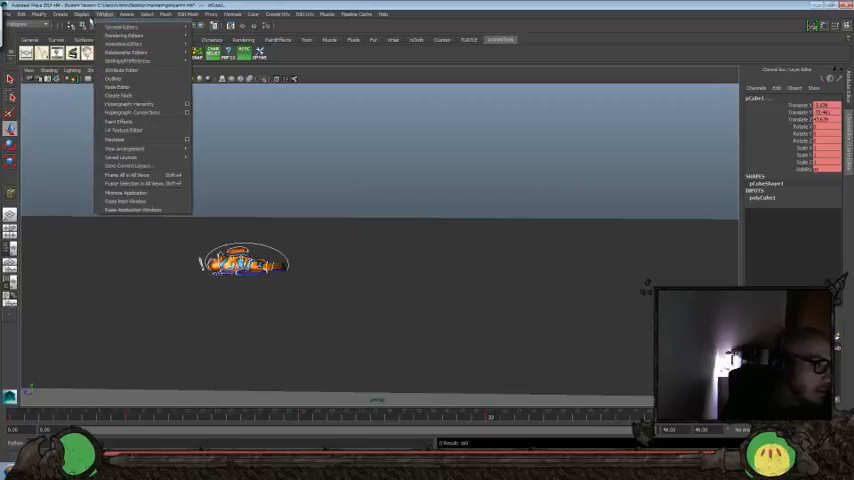
mouse_move(122, 44)
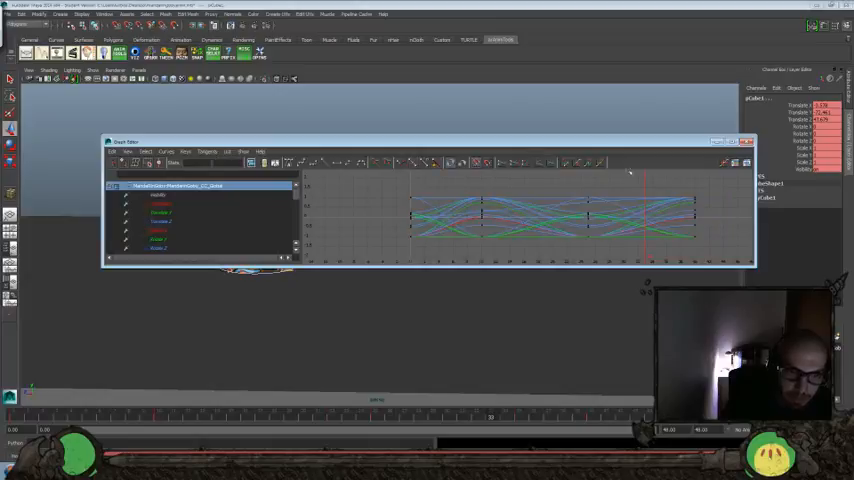
click(748, 140)
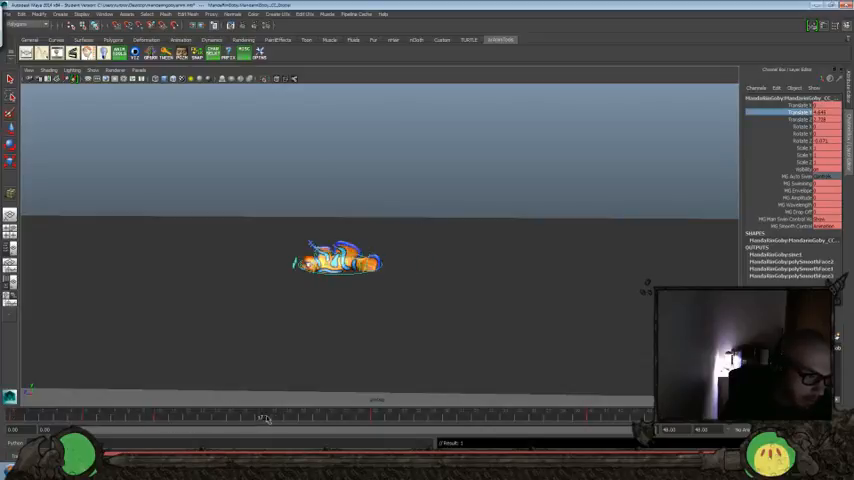
click(276, 416)
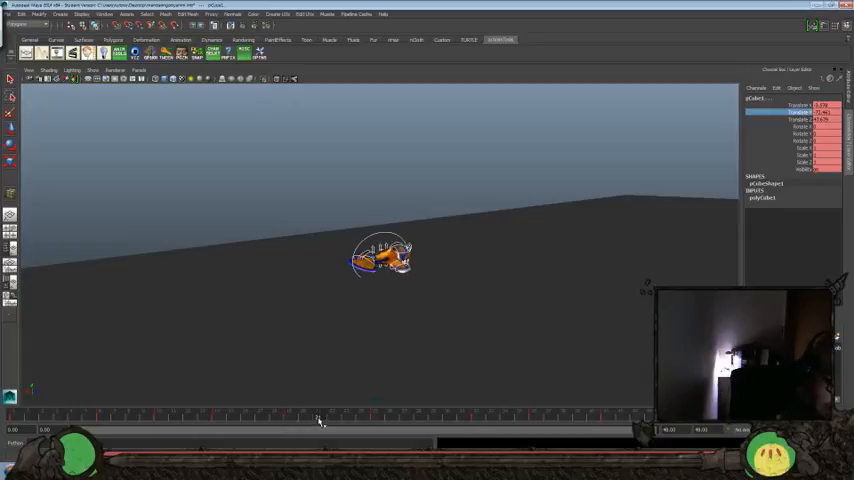
mouse_move(356, 382)
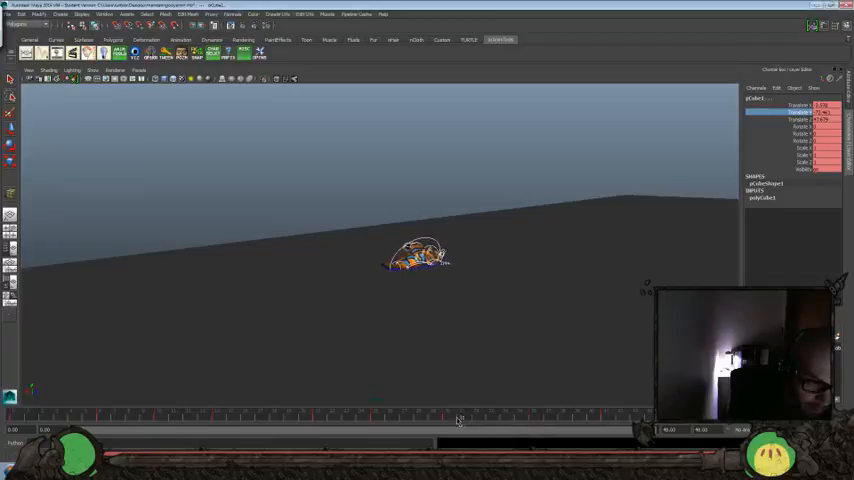
Scrub to the frame where the goby lies flopped on its side
drag(416, 256, 470, 240)
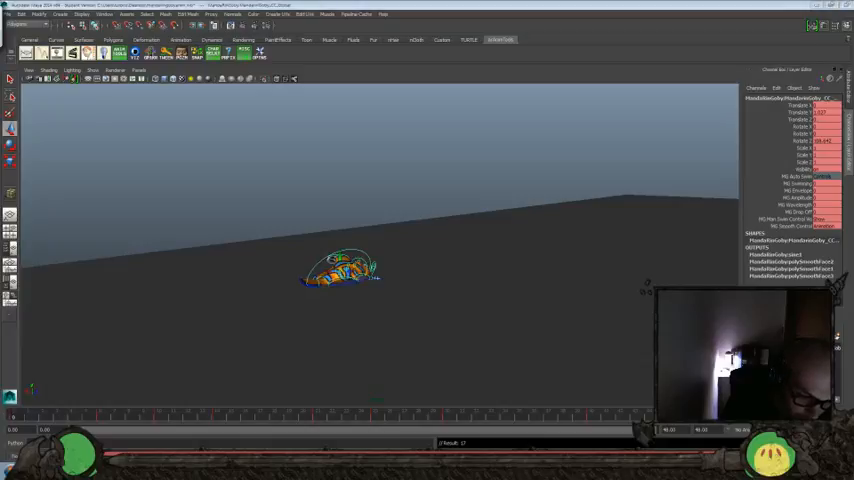
mouse_move(24, 412)
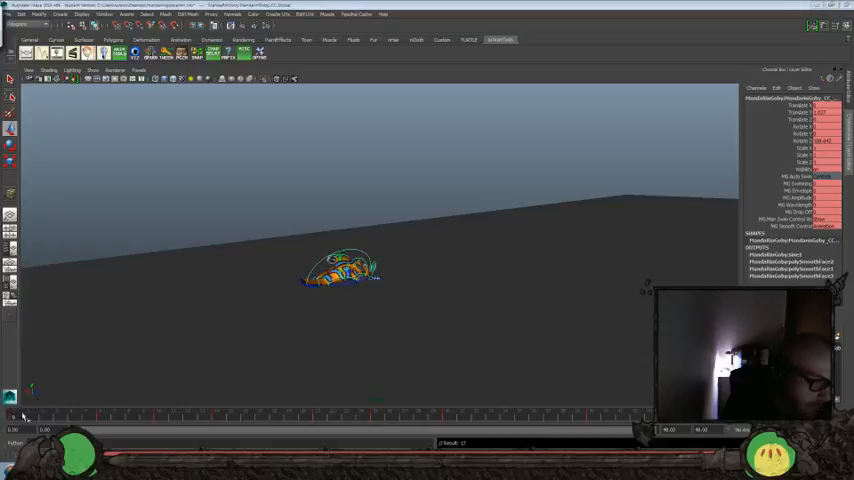
Move along the Time Slider to review the tilted flop pose
click(230, 416)
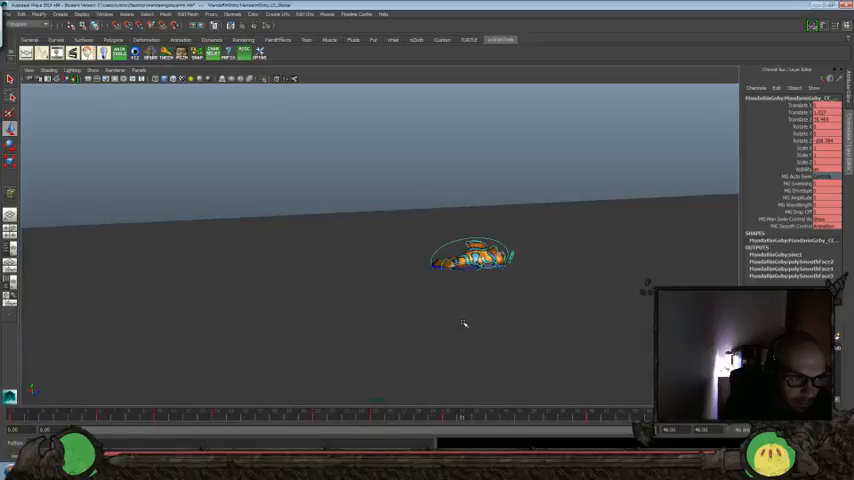
mouse_move(550, 352)
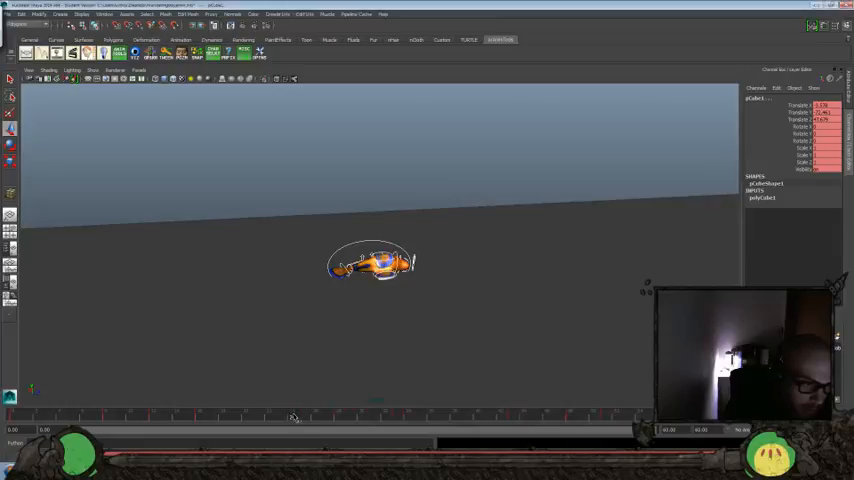
drag(372, 262, 460, 248)
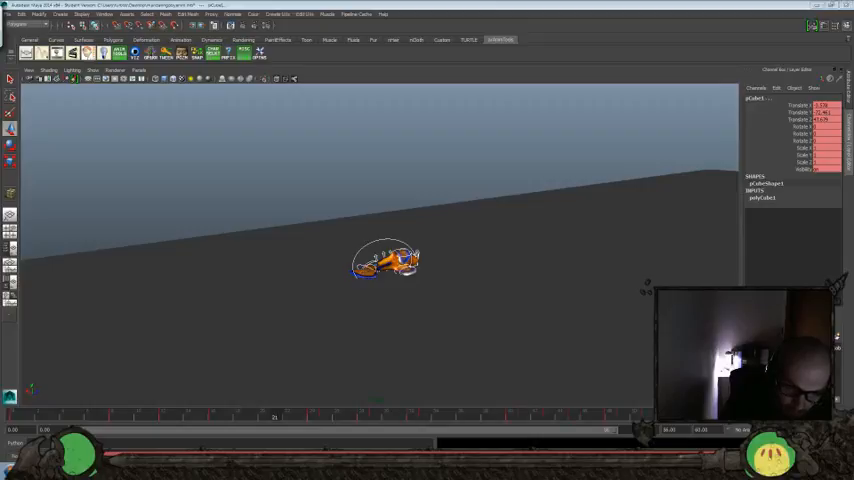
Marquee-select every control of the goby rig at once
drag(384, 262, 460, 244)
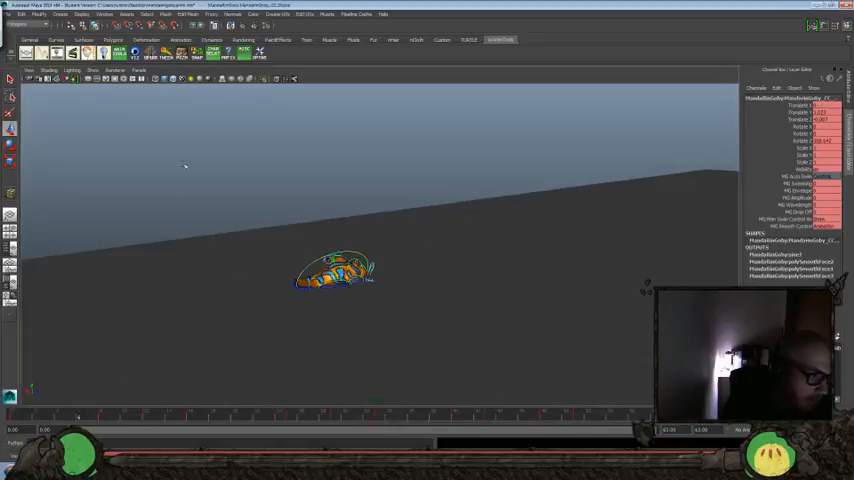
Save the scene with Ctrl+S and dismiss the resulting warning dialog
key(ctrl+s)
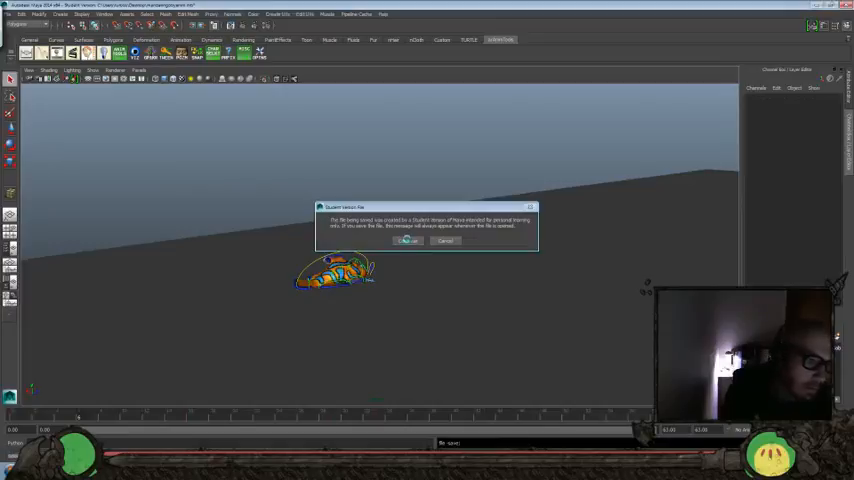
click(404, 240)
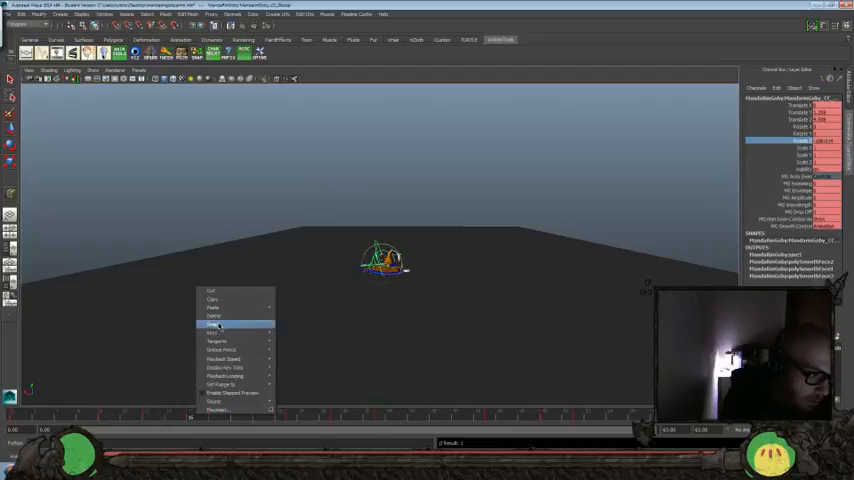
Choose the marking-menu option that reveals the textured goby fish geometry
click(214, 324)
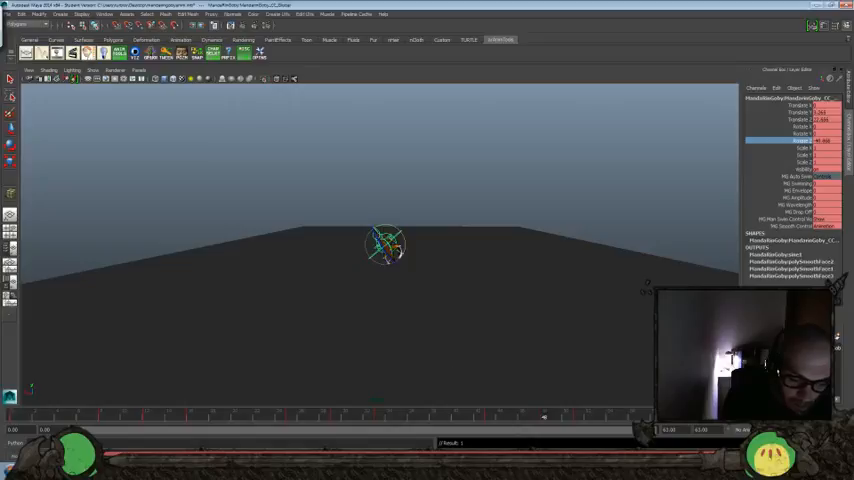
right_click(790, 140)
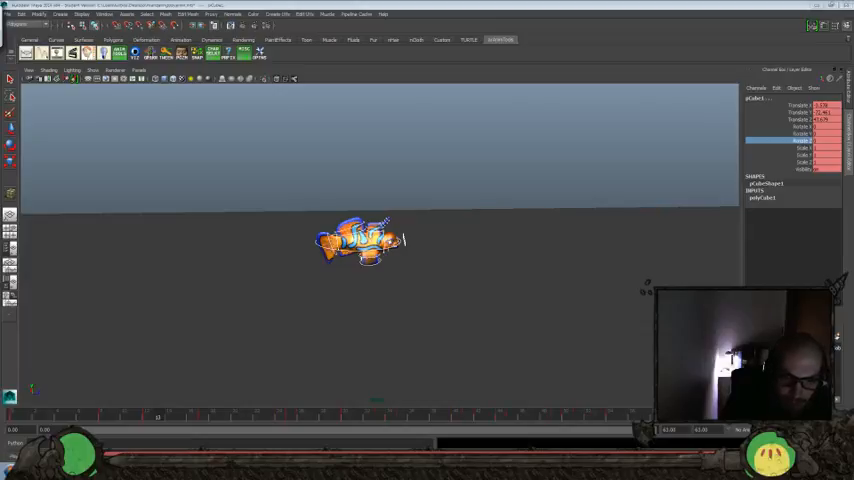
Reveal the rigged goby with its control curves using the spacebar shortcut
key(space)
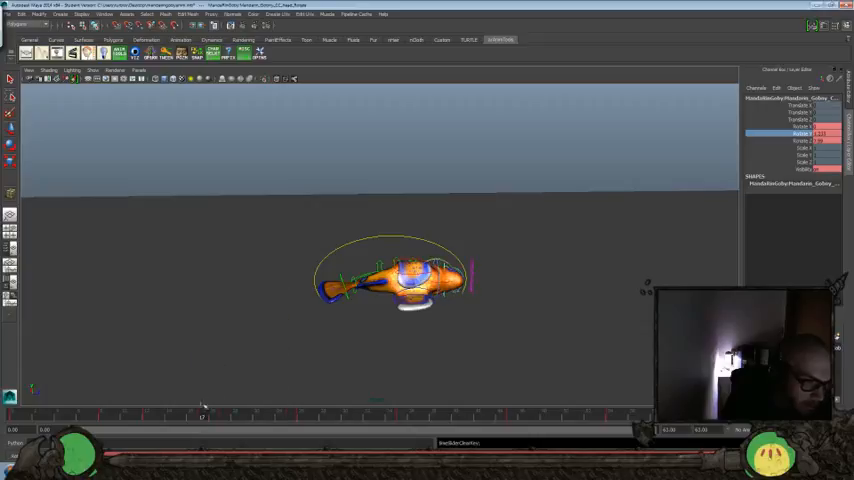
Select the main control and scrub the Time Slider to a later mid-flop frame
click(148, 416)
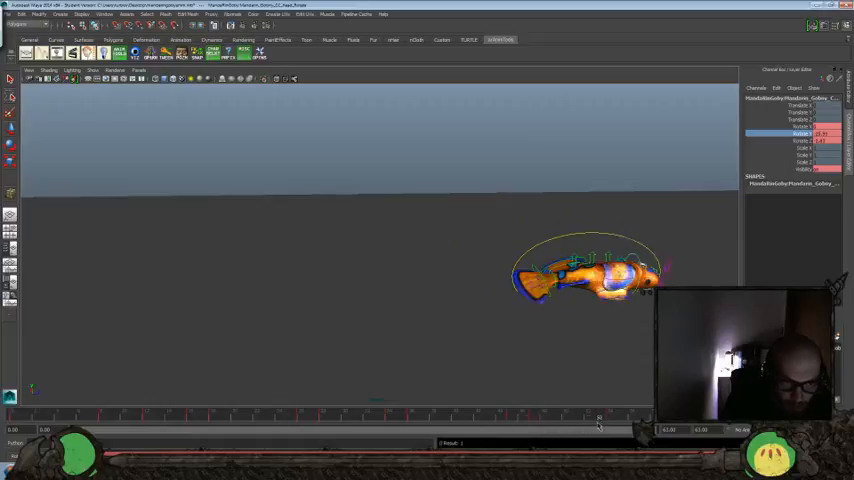
click(620, 418)
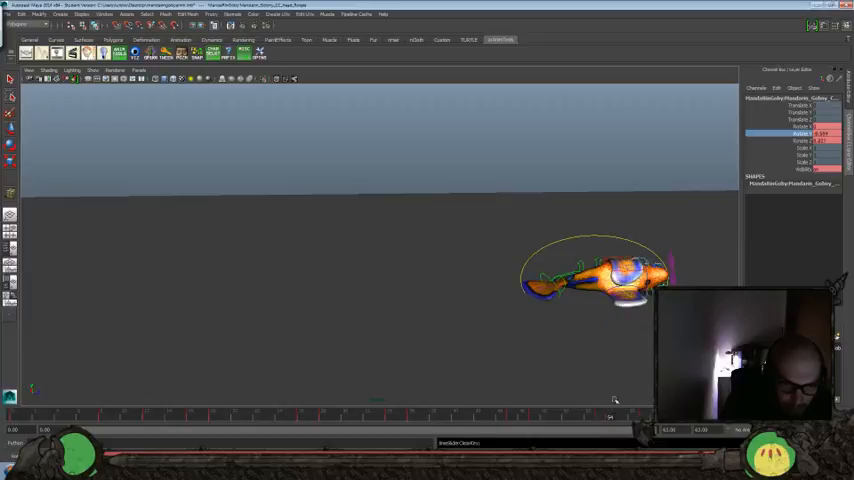
drag(596, 280, 396, 280)
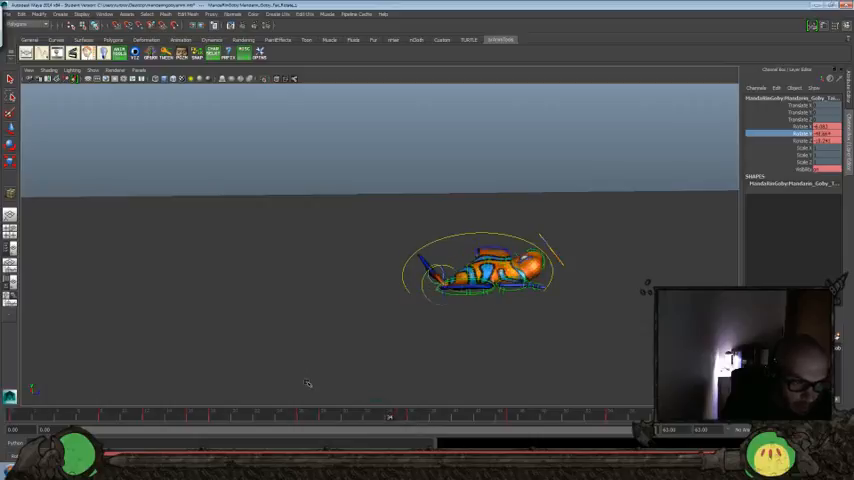
Bring up the key marking menu over the fish in its new side-lying flop pose
right_click(400, 418)
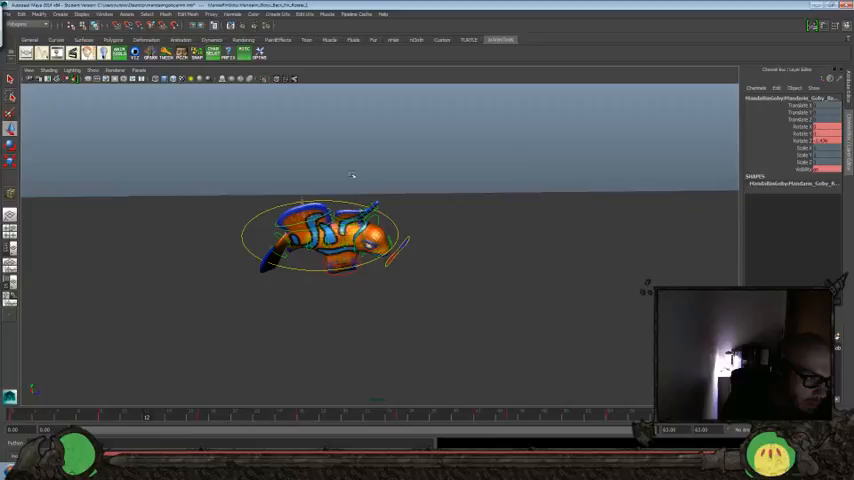
mouse_move(610, 180)
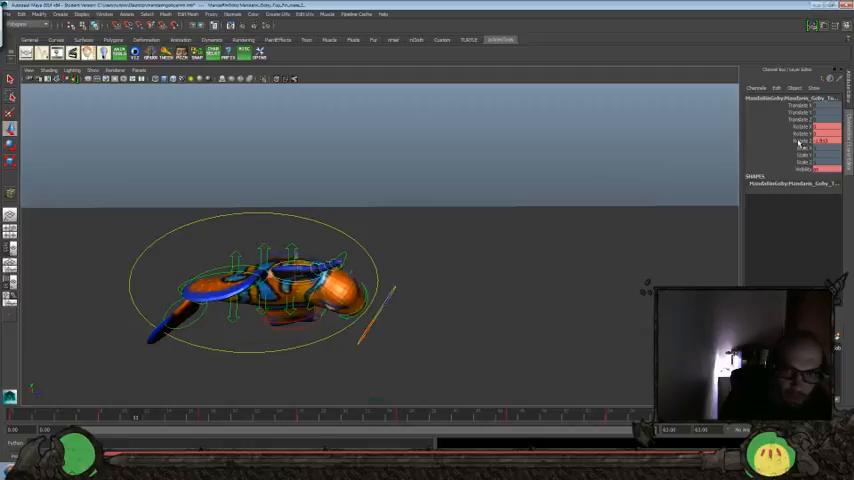
Pick a spine/tail control to curl the goby's body into an arched, tail-down pose
click(776, 140)
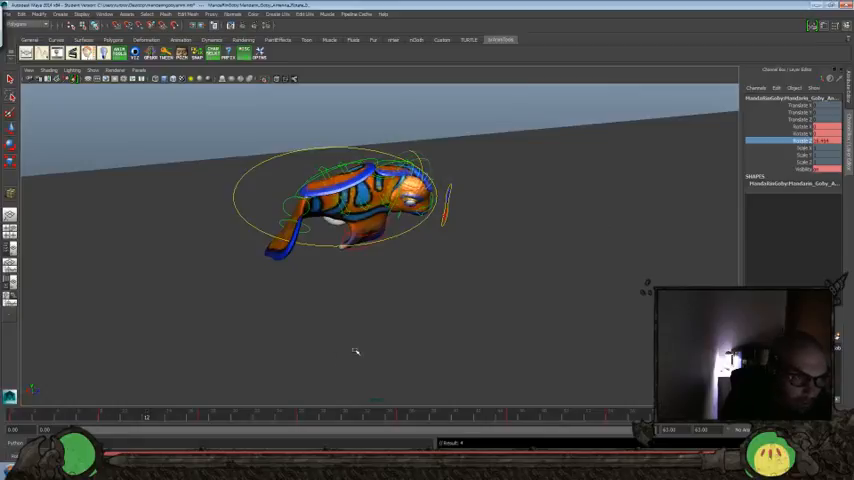
Nudge the Time Slider to refine and key the curved tail-down flop pose
drag(148, 418, 224, 418)
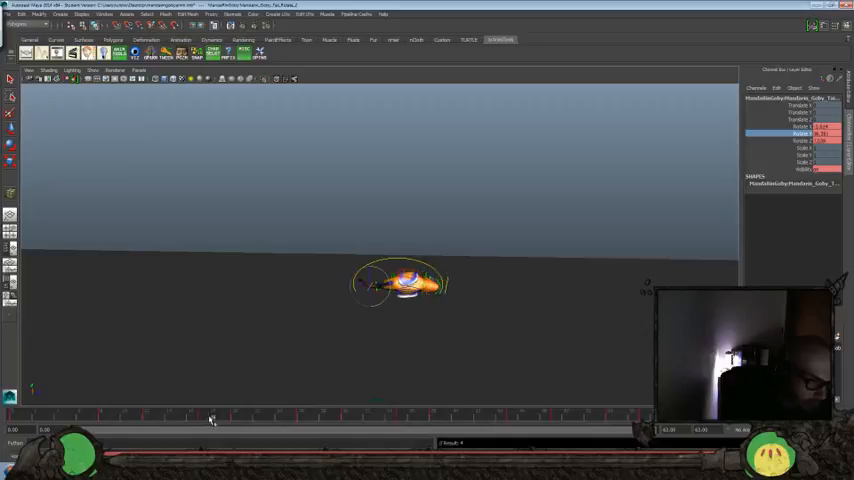
Bring up the Time Slider menu at the frame where the goby lies flat mid-flop
right_click(212, 418)
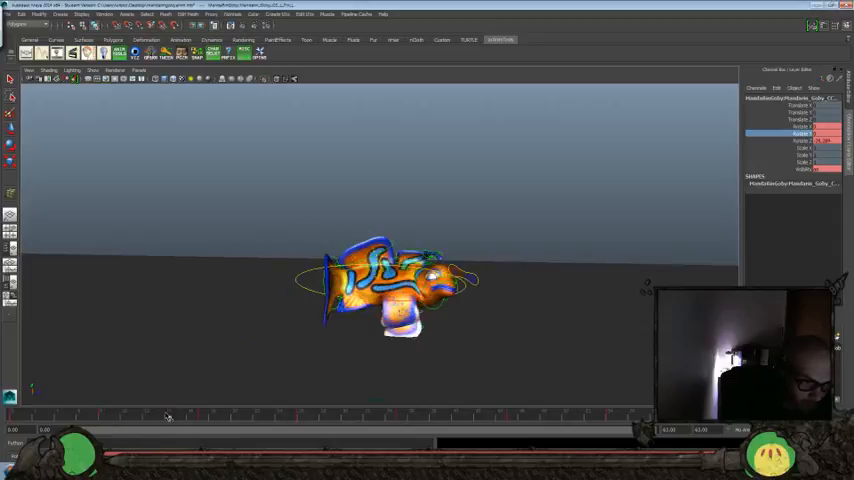
Curl then flatten the goby's body on successive frames and edit the keys via the Time Slider menu
click(800, 140)
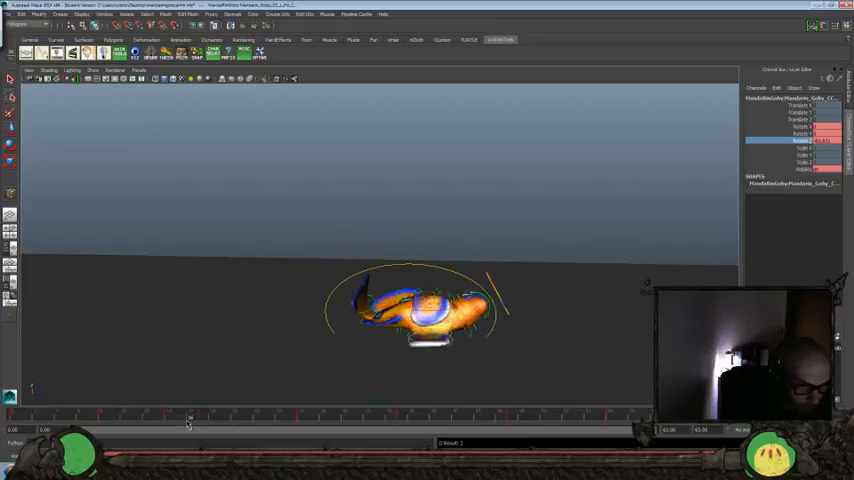
drag(190, 422, 224, 422)
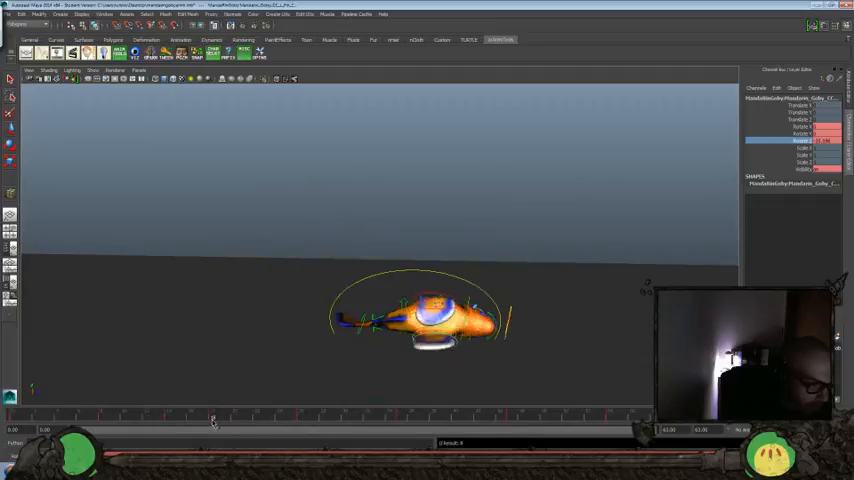
drag(212, 418, 370, 418)
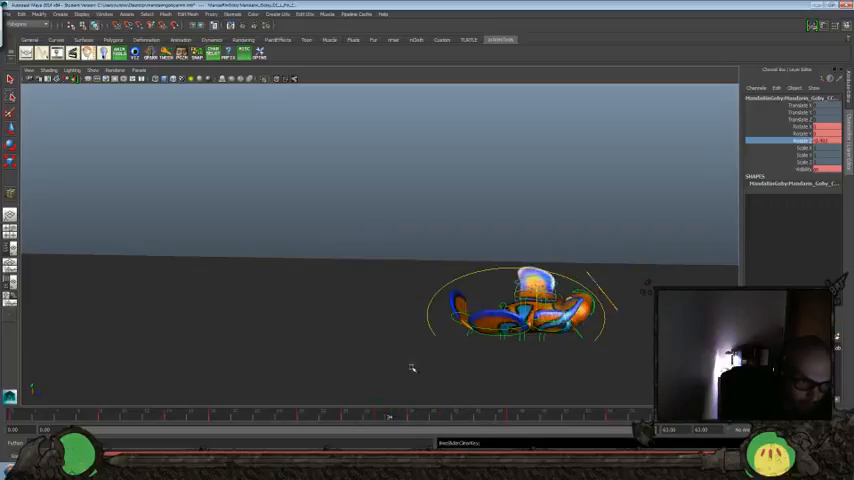
right_click(410, 364)
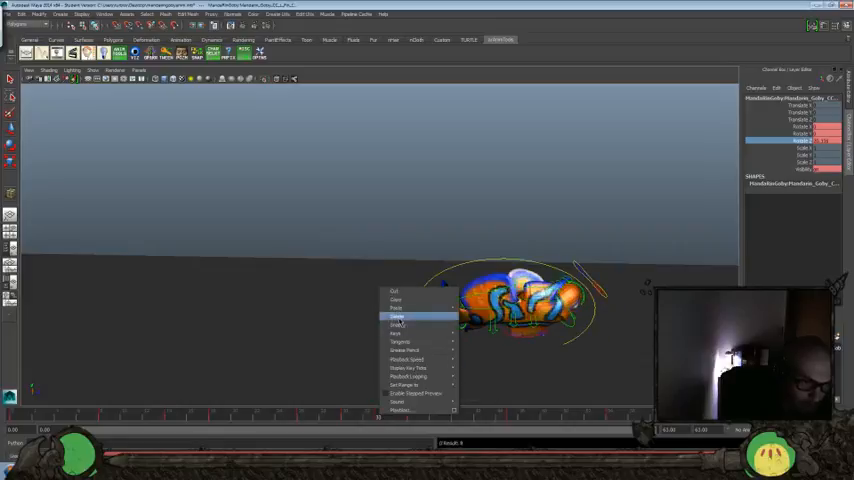
click(396, 316)
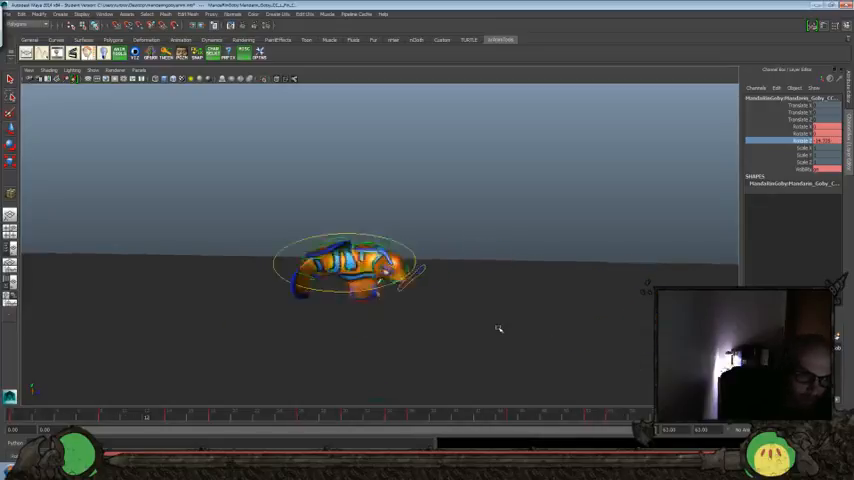
Rotate the body control to straighten the goby into a flatter, upright pose at a later frame
drag(350, 264, 580, 304)
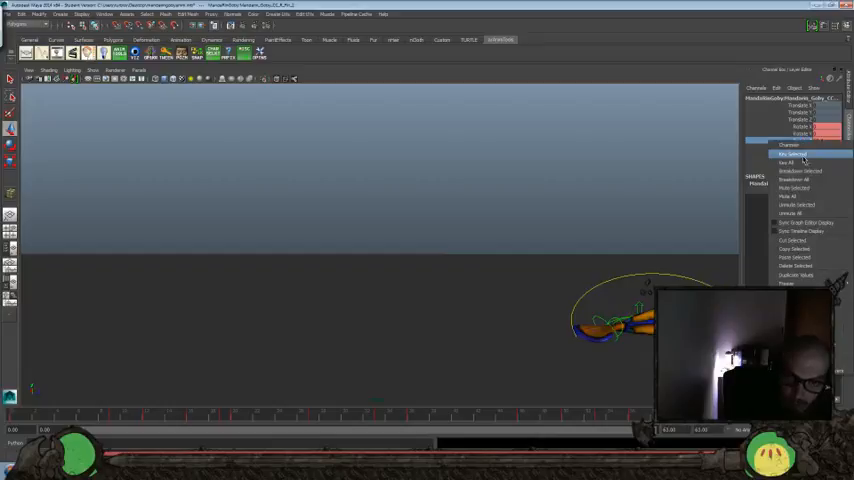
click(796, 154)
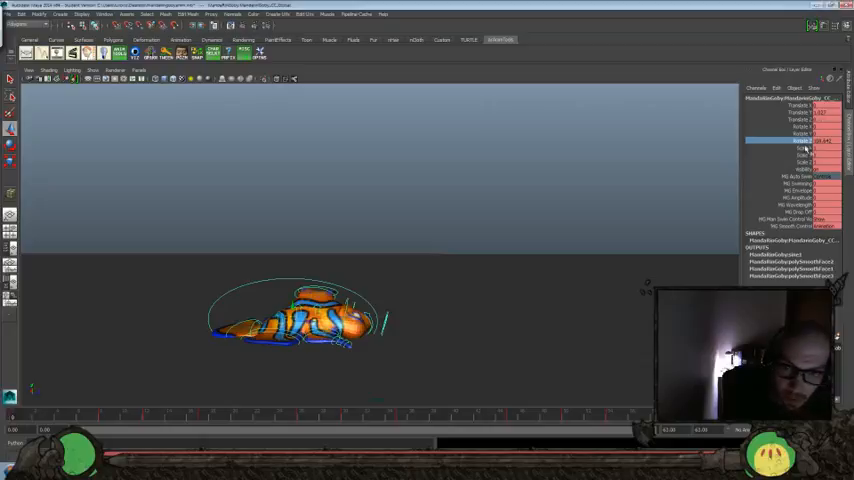
right_click(800, 134)
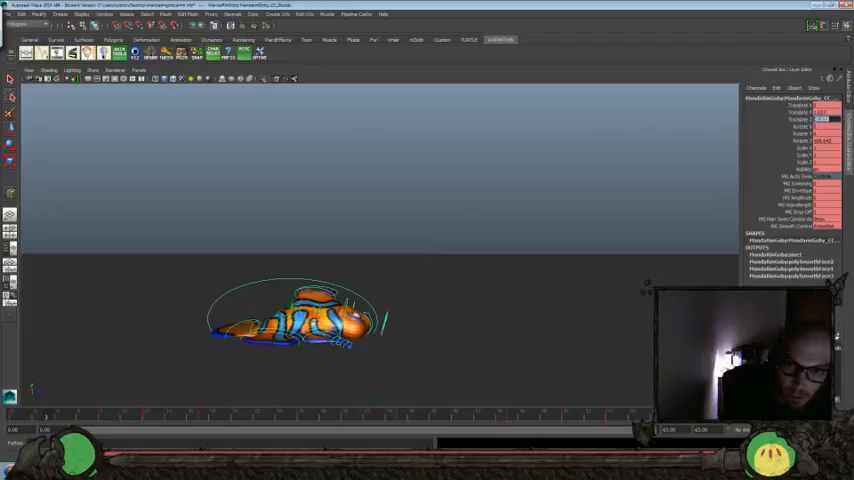
Play back the goby flop animation and scrub the time slider to review it
click(800, 120)
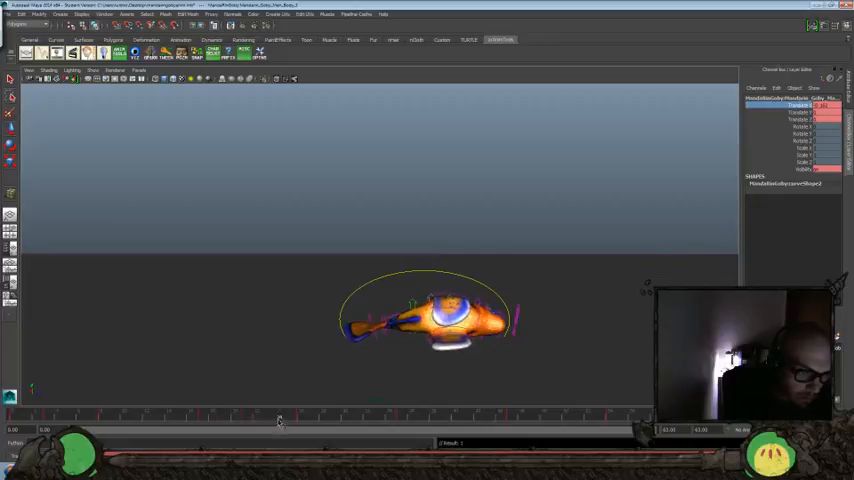
drag(280, 420, 400, 420)
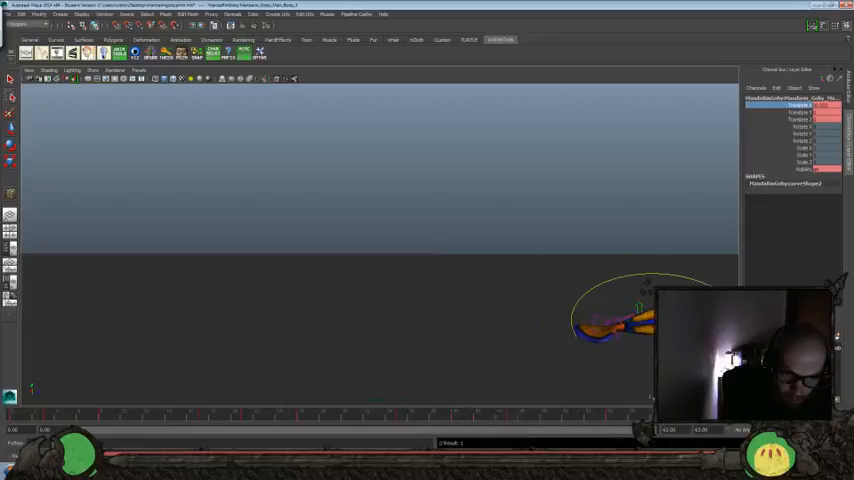
mouse_move(628, 260)
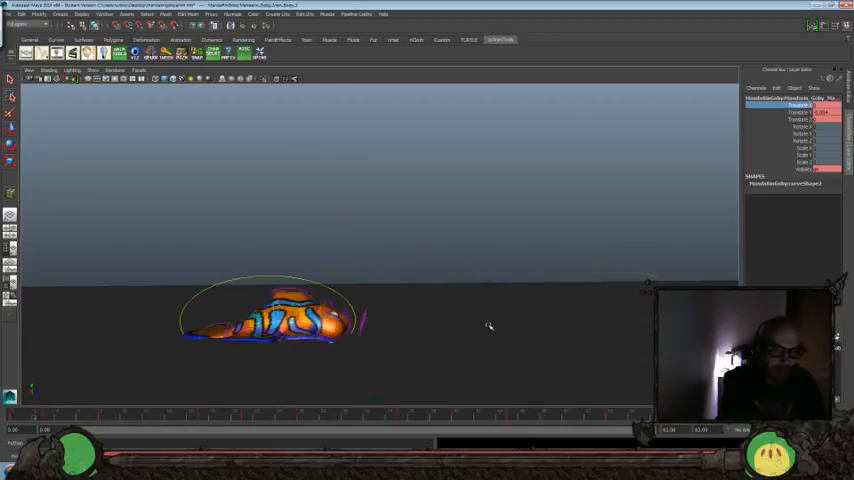
Scrub the timeline to review the goby's flop and fin drag on the left of the ground
drag(270, 316, 564, 290)
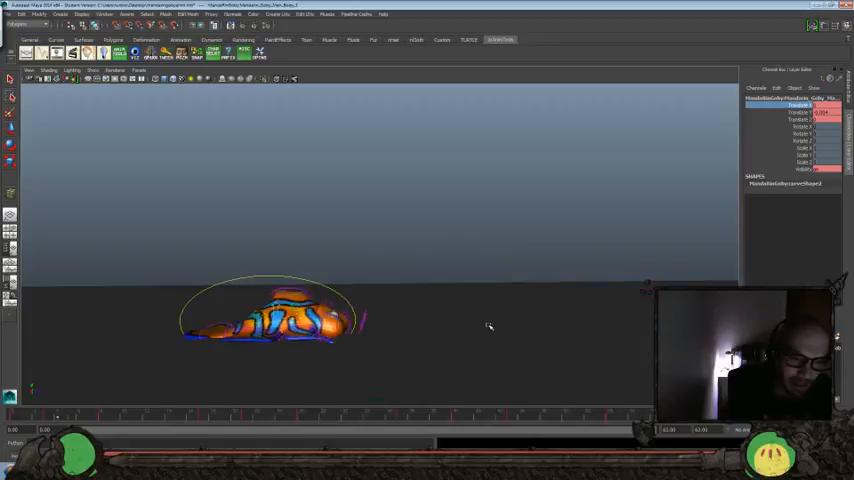
drag(270, 316, 540, 310)
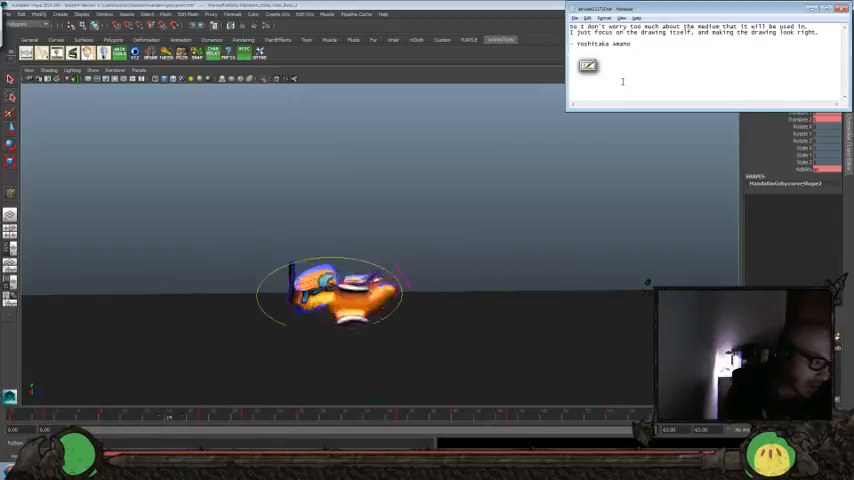
Scrub through later frames to watch the goby flop with the notes window open
drag(330, 296, 536, 304)
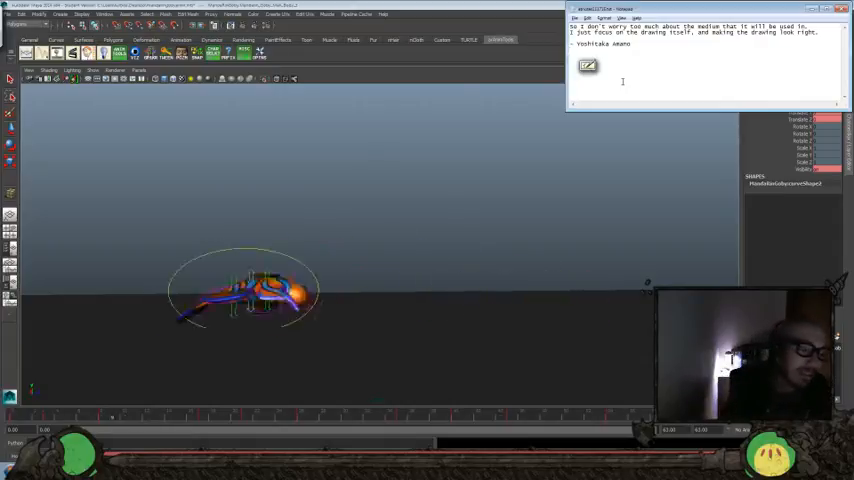
drag(244, 290, 536, 304)
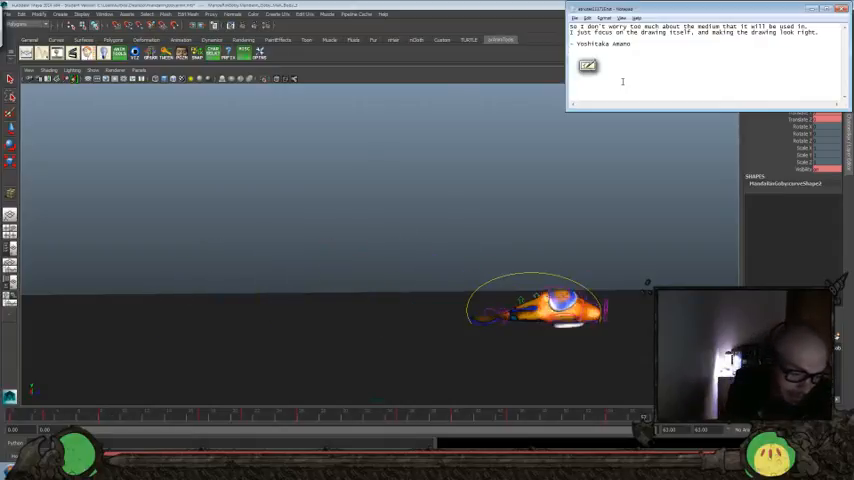